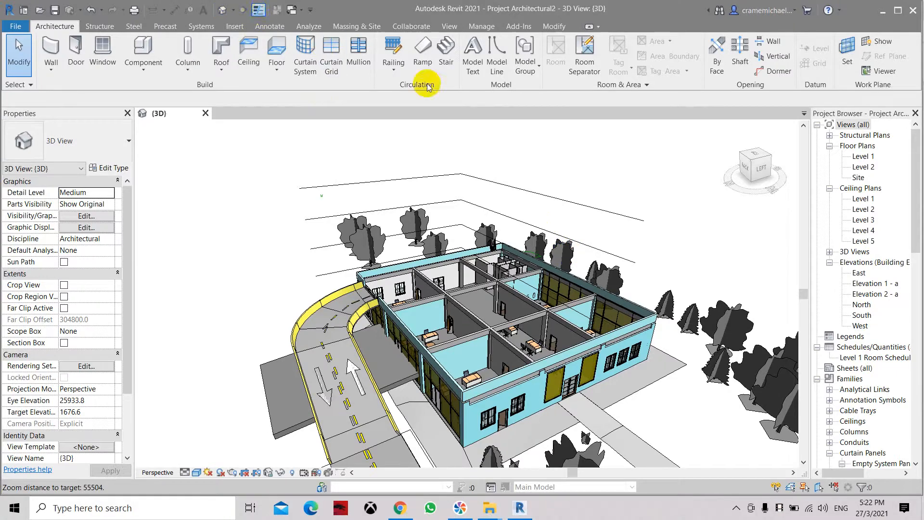
pyautogui.moveTo(734, 130)
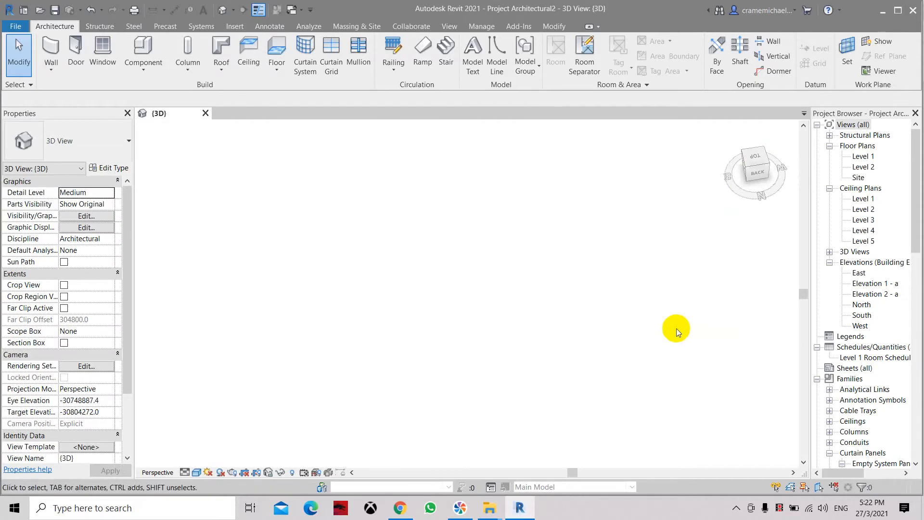
pyautogui.moveTo(692, 311)
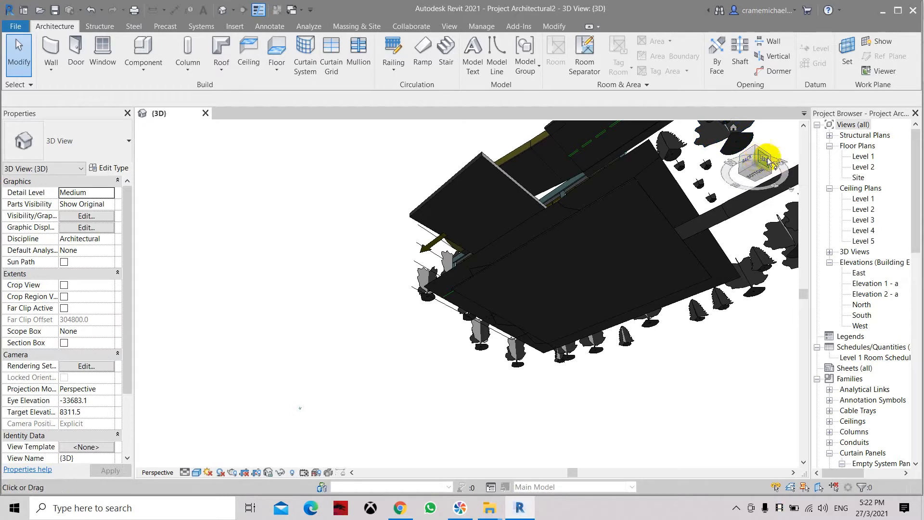
# - Switch the 3D view to Orthographic via the ViewCube menu, showing the full building isometrically
pyautogui.rightClick(760, 159)
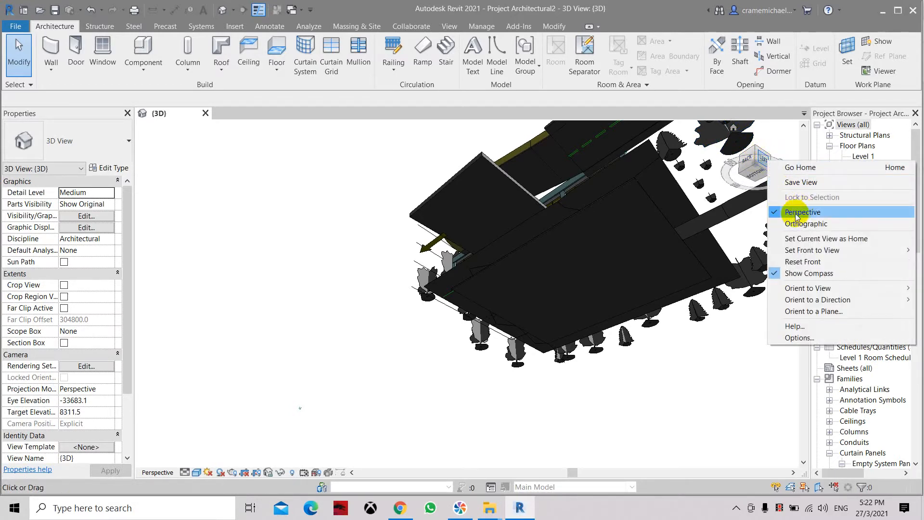
pyautogui.moveTo(805, 223)
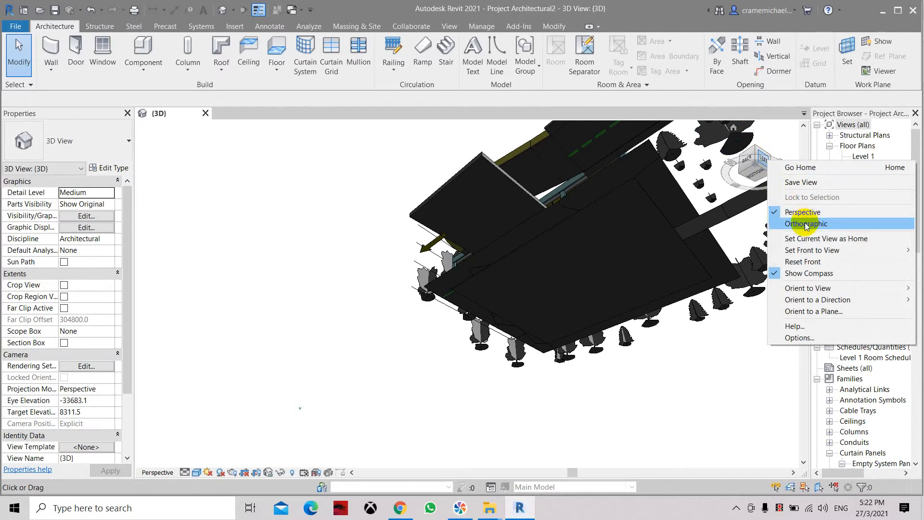
pyautogui.click(806, 224)
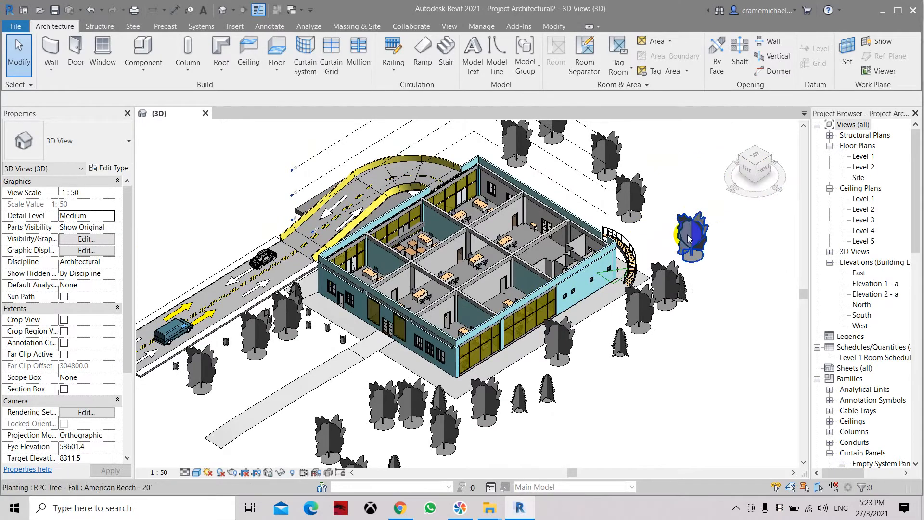
pyautogui.moveTo(755, 177)
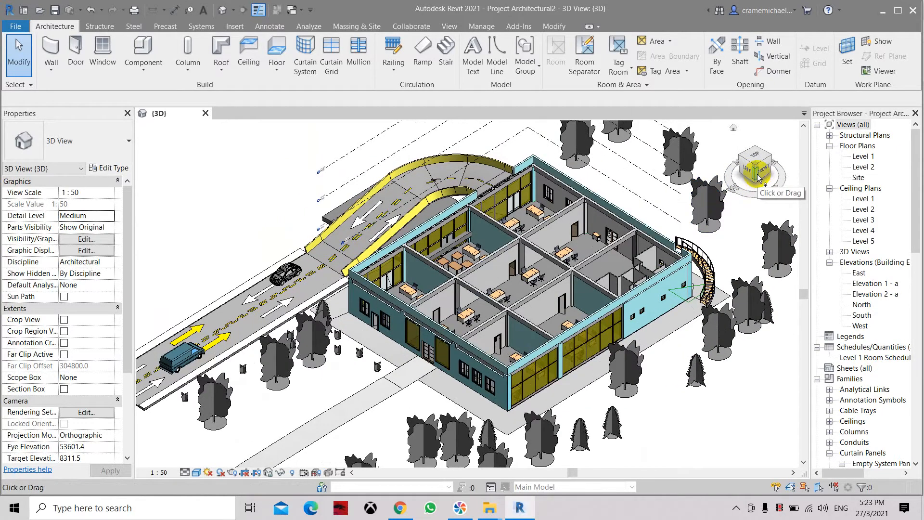
# - Switch the 3D view back to Perspective via the ViewCube menu, leaving the canvas empty
pyautogui.rightClick(760, 177)
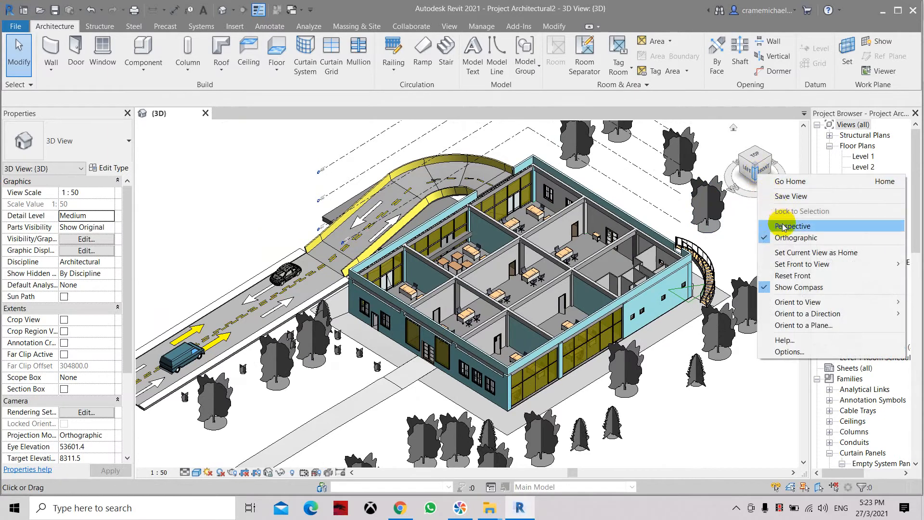
pyautogui.click(795, 225)
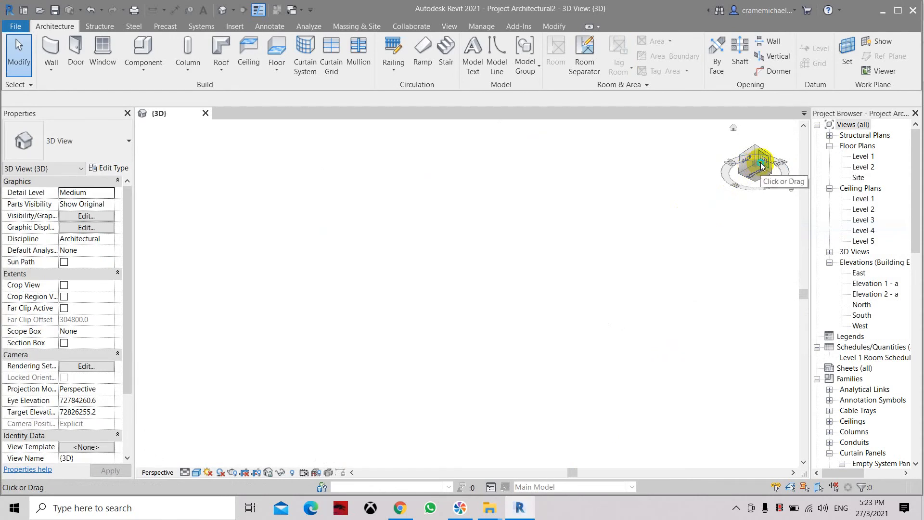
# - Set the empty 3D view's projection to Orthographic again from the ViewCube menu
pyautogui.rightClick(760, 162)
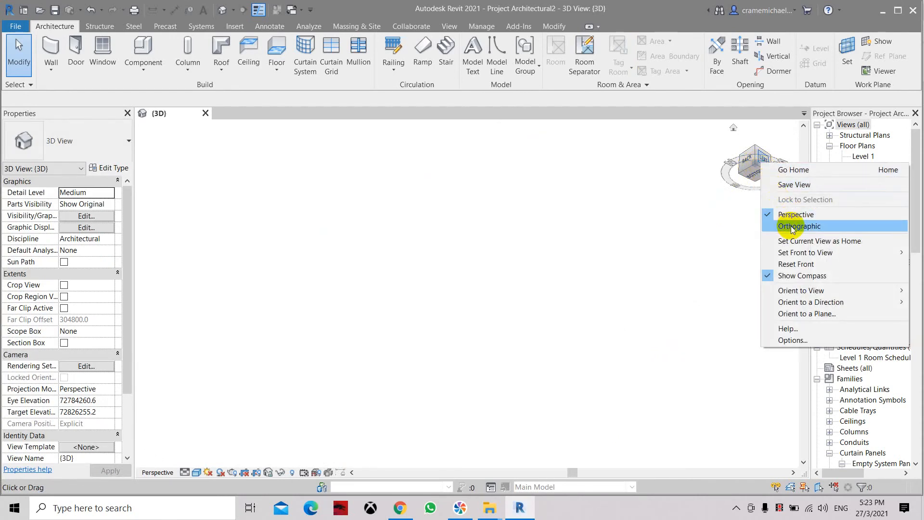
pyautogui.click(798, 225)
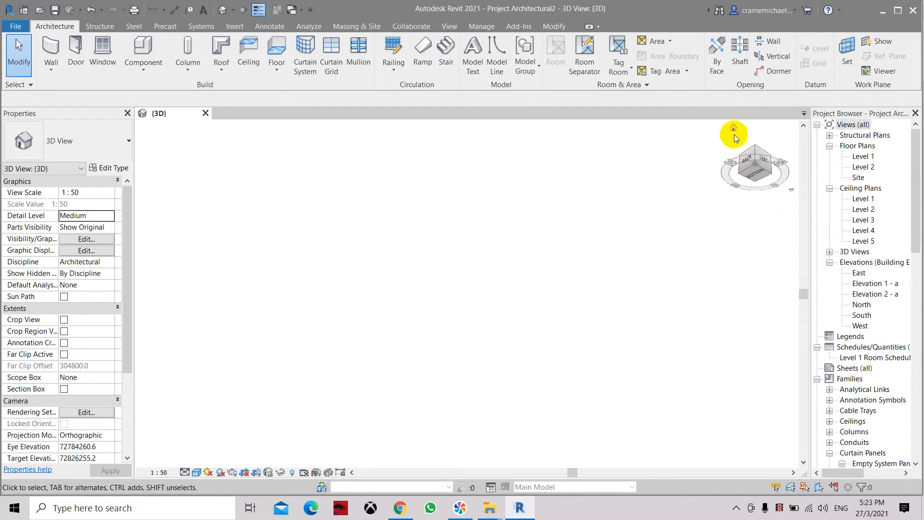